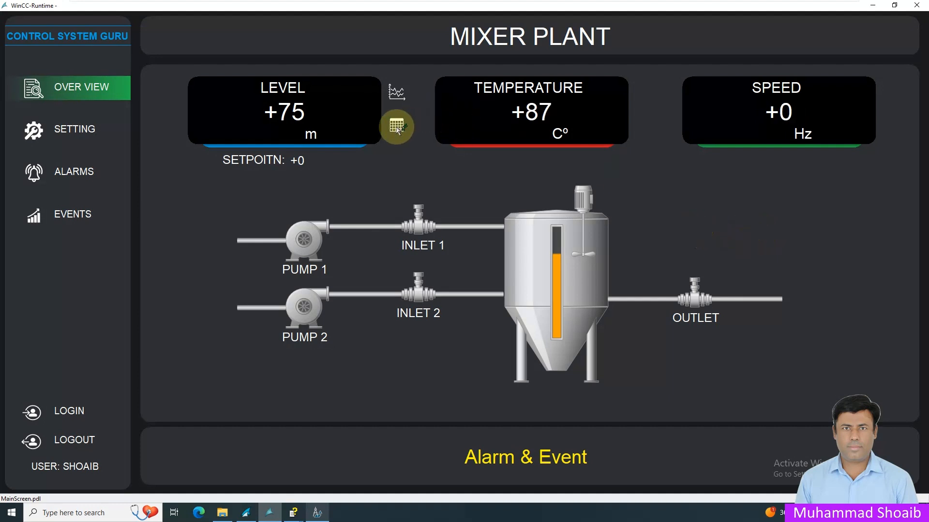
# Review the logged Level values and timestamps in the Level Table, then close it.
pyautogui.click(397, 126)
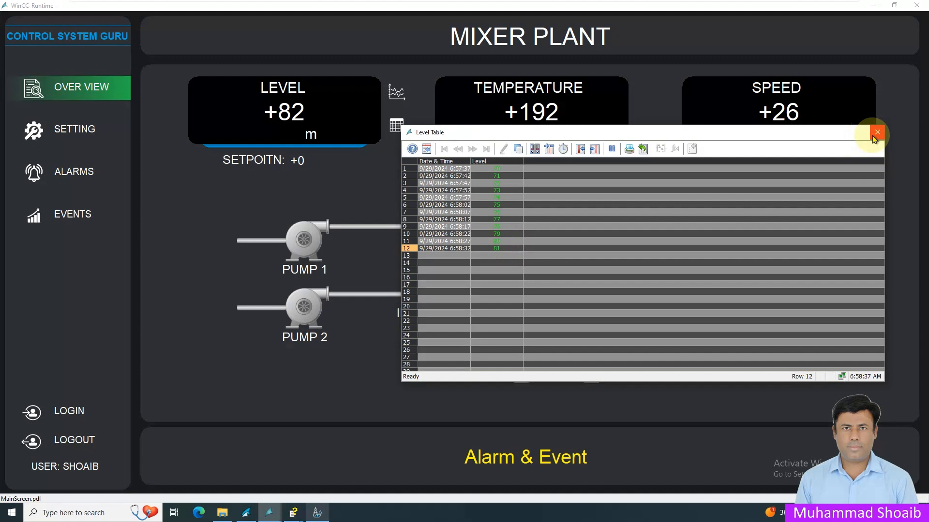
pyautogui.click(875, 132)
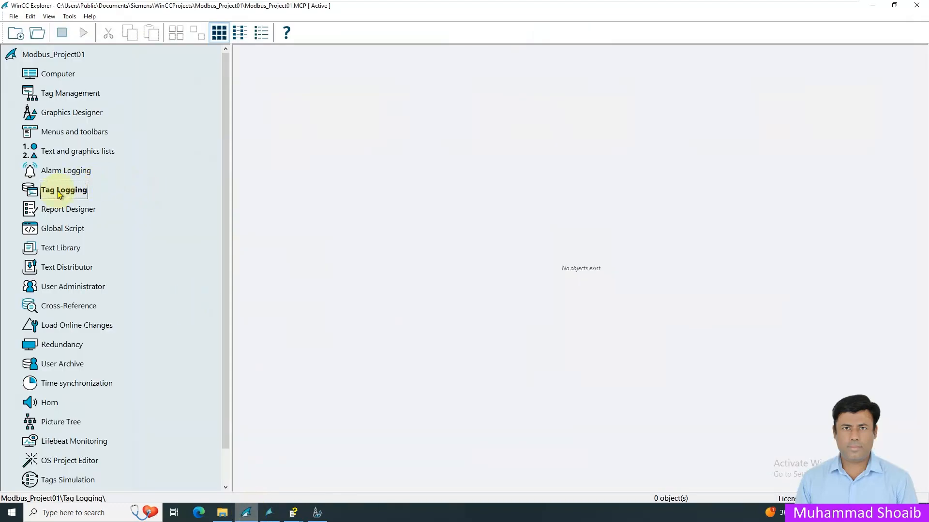
# In Tag Logging, set Level to Cyclical, selective acquisition with Mixer1 > Pump1_Fb as start tag.
pyautogui.rightClick(64, 189)
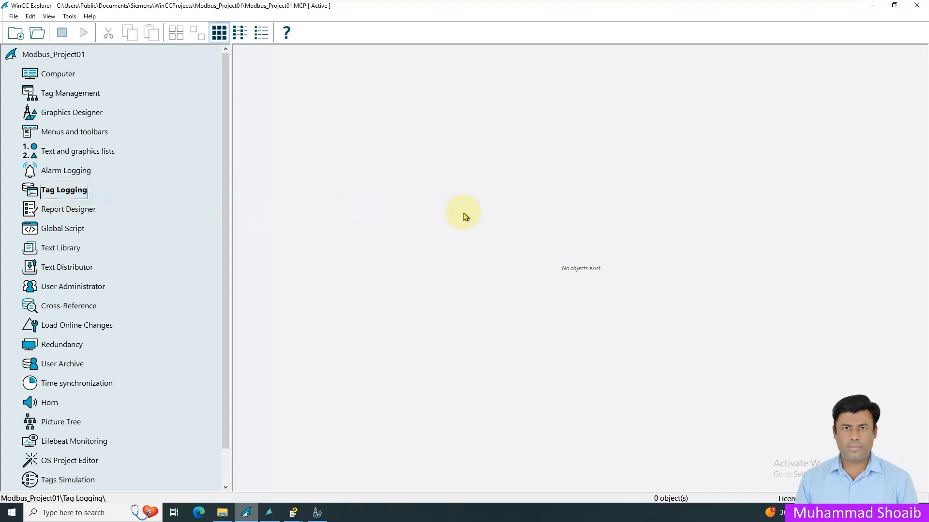
pyautogui.doubleClick(63, 189)
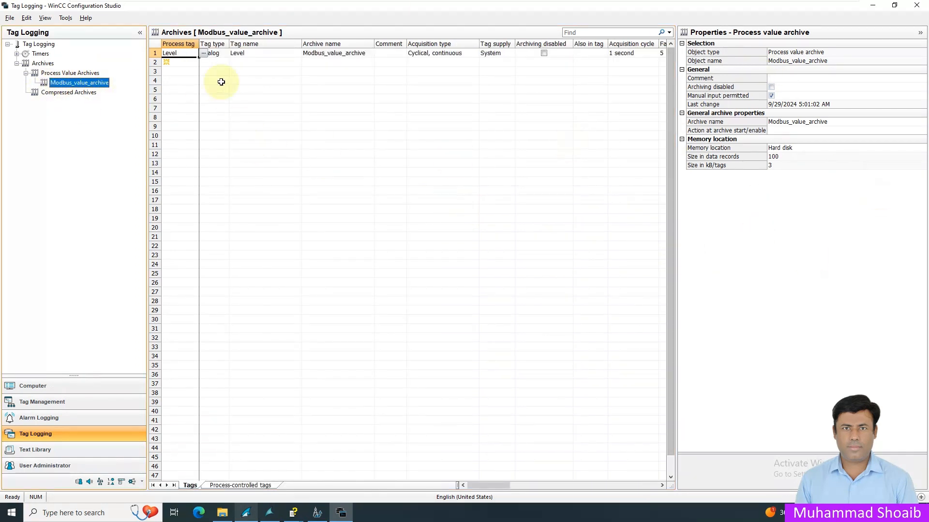
pyautogui.click(178, 53)
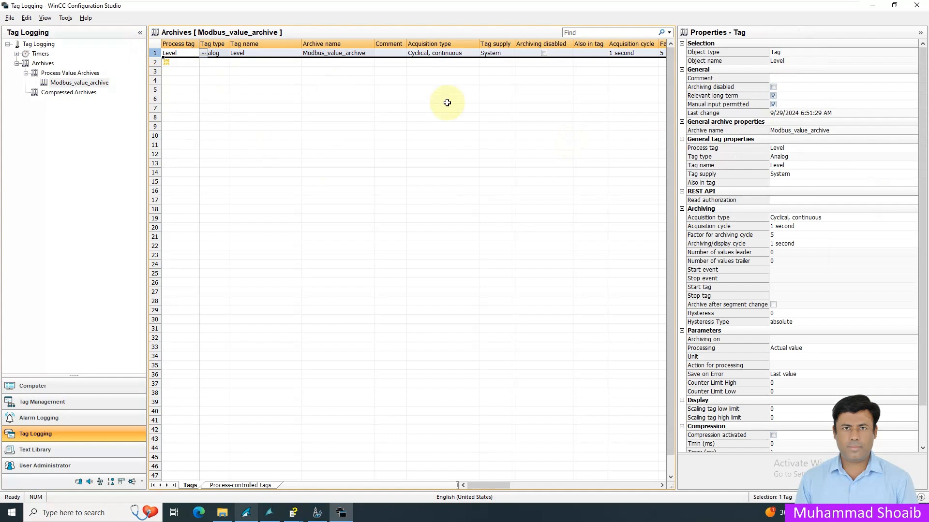
pyautogui.moveTo(751, 208)
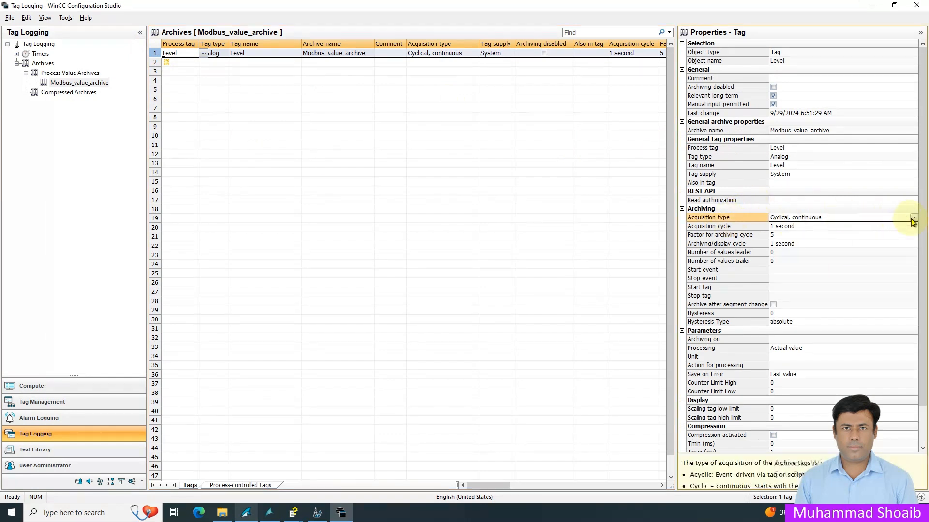
pyautogui.click(913, 218)
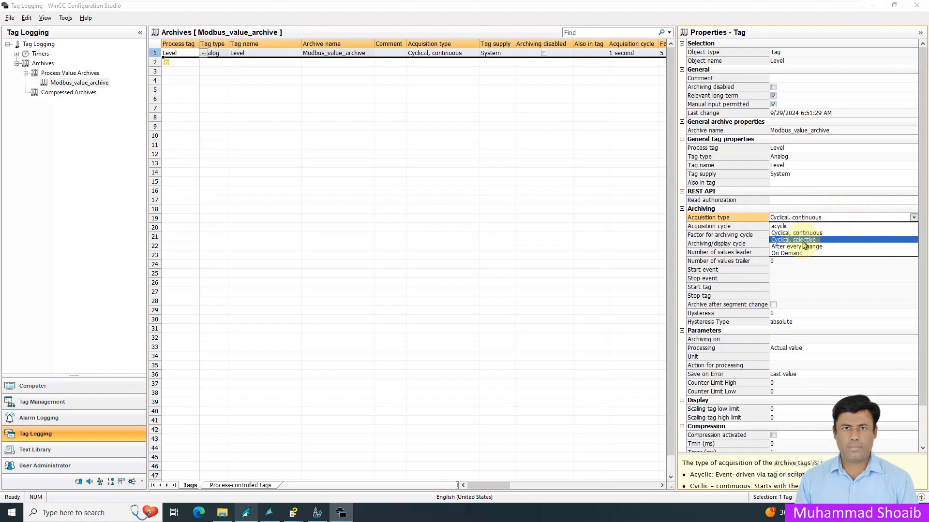
pyautogui.click(794, 240)
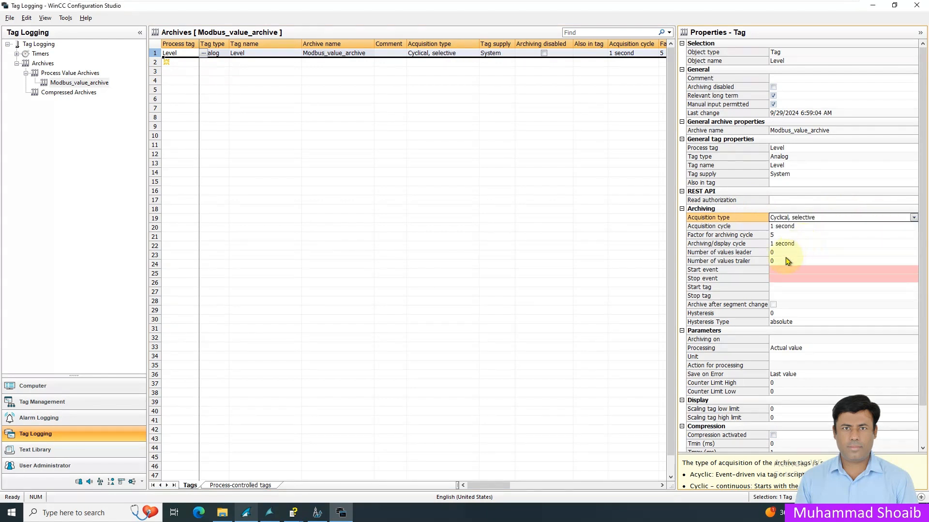
pyautogui.click(841, 286)
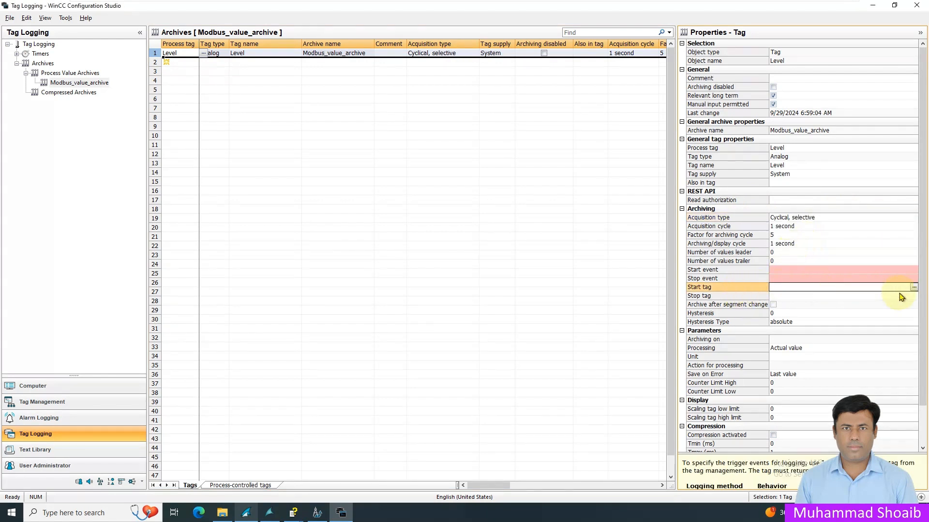
pyautogui.click(913, 287)
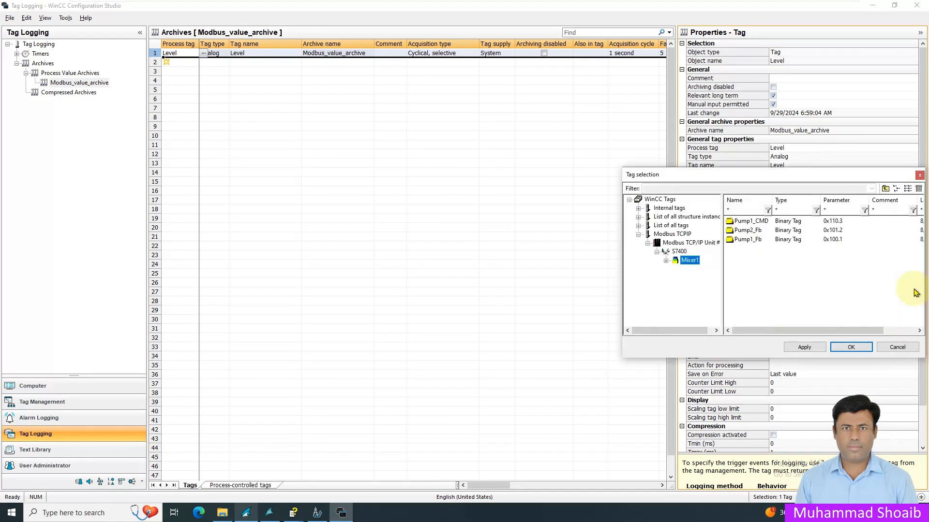
pyautogui.click(748, 239)
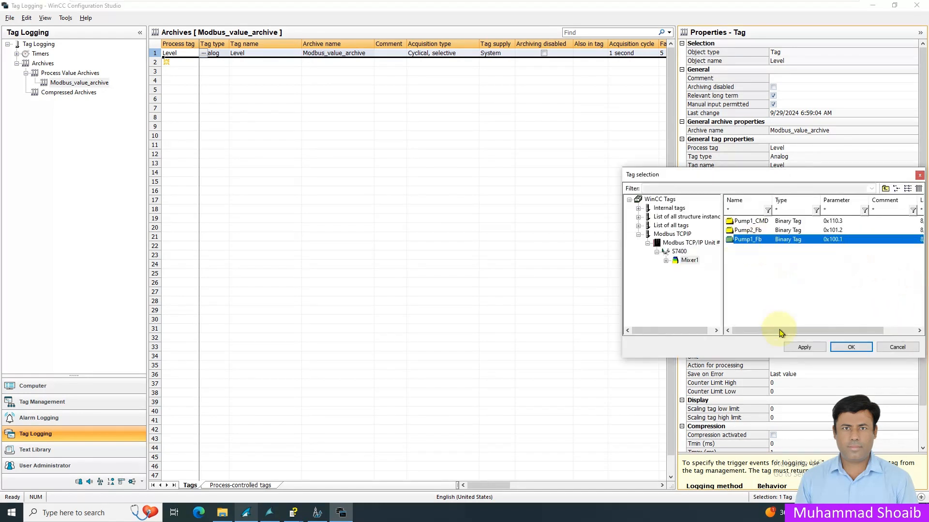
pyautogui.click(850, 348)
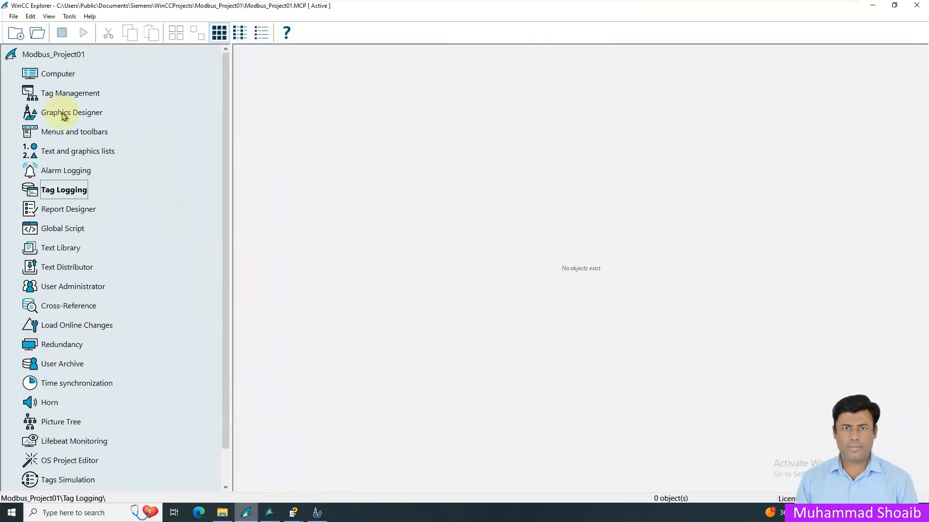
# Open MainScreen.pdl and label the new button above Pump 1 'ON'.
pyautogui.click(72, 113)
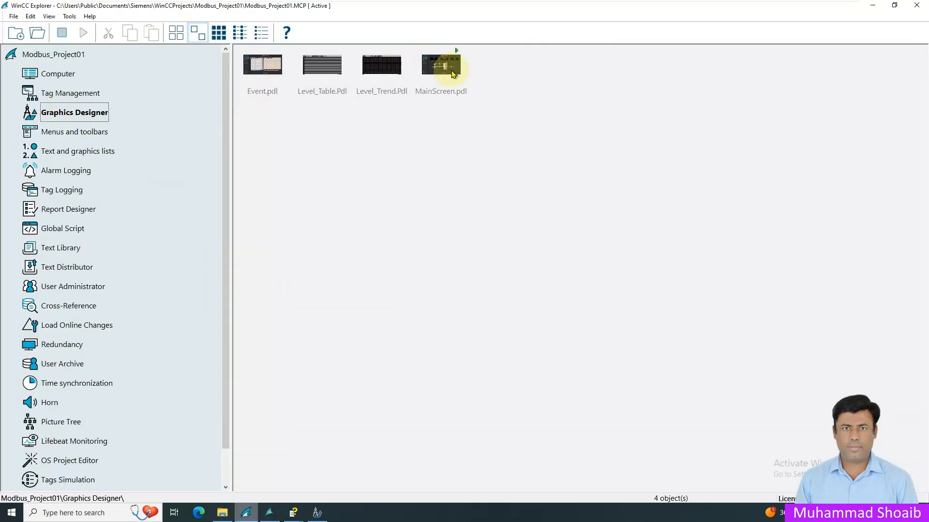
pyautogui.doubleClick(440, 63)
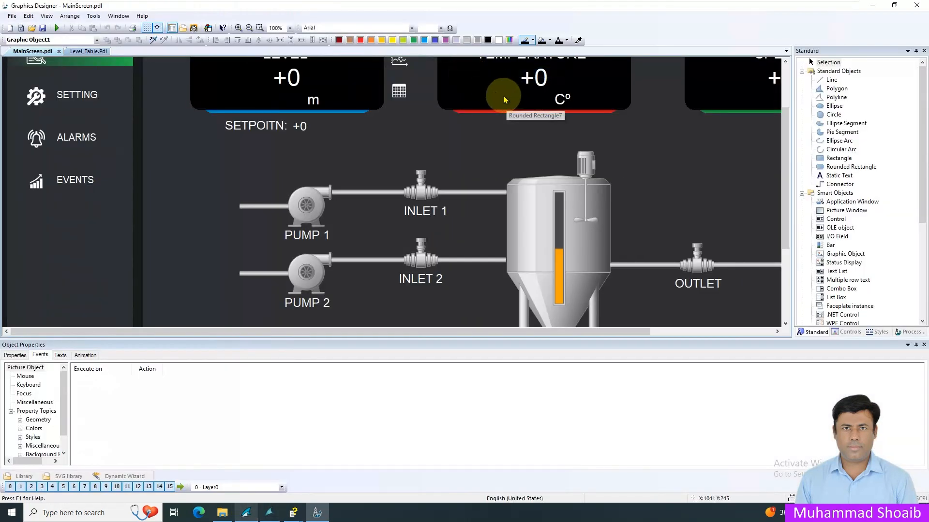
pyautogui.moveTo(870, 262)
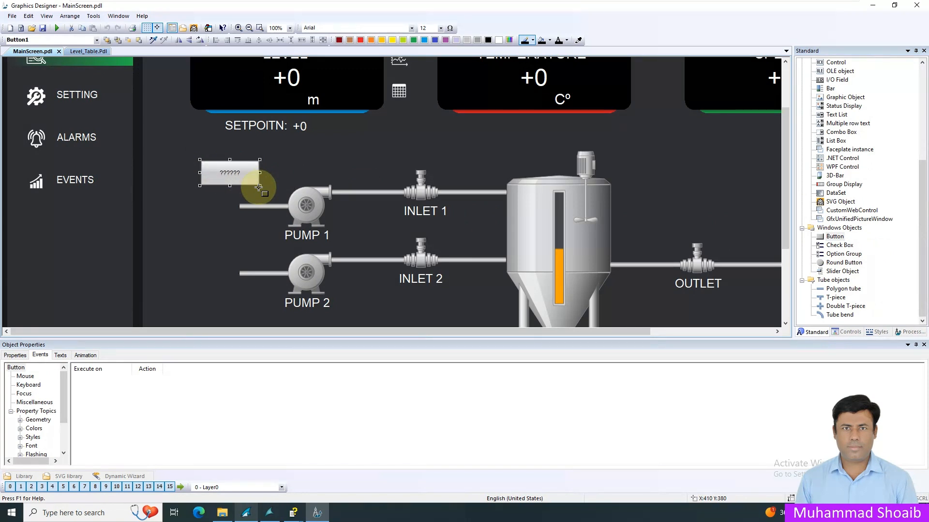
pyautogui.doubleClick(230, 172)
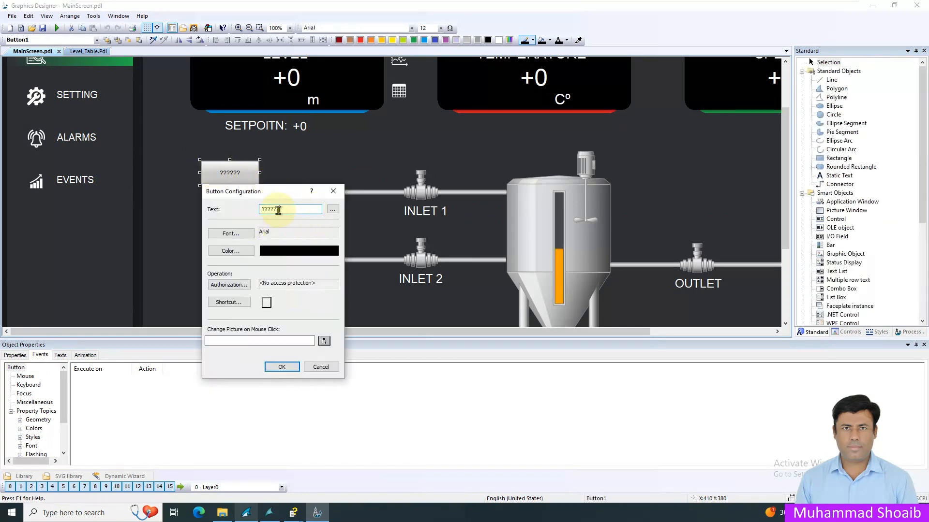
pyautogui.write('ON')
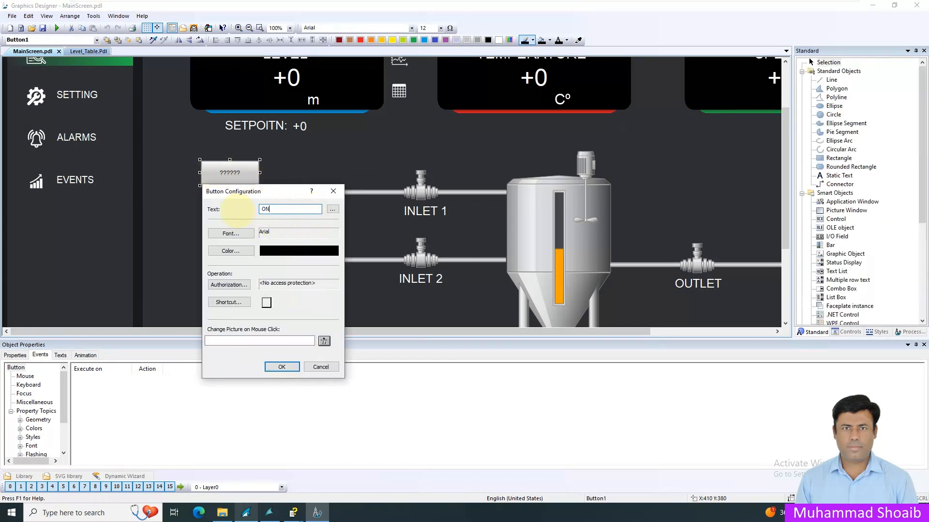
pyautogui.click(281, 366)
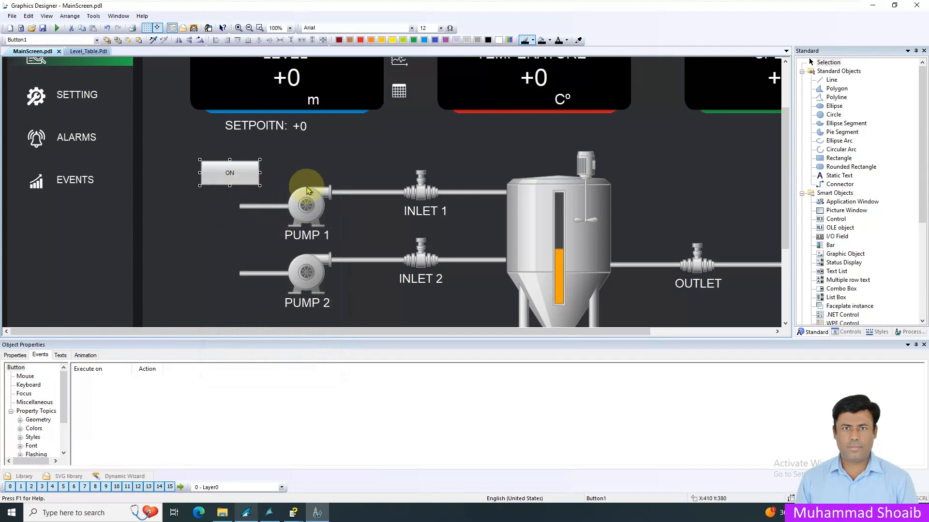
pyautogui.moveTo(235, 181)
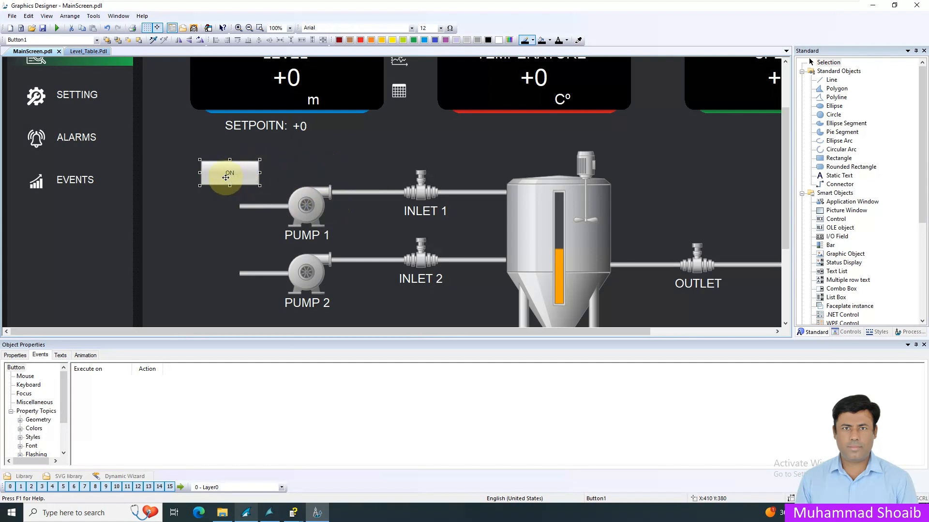
pyautogui.moveTo(249, 176)
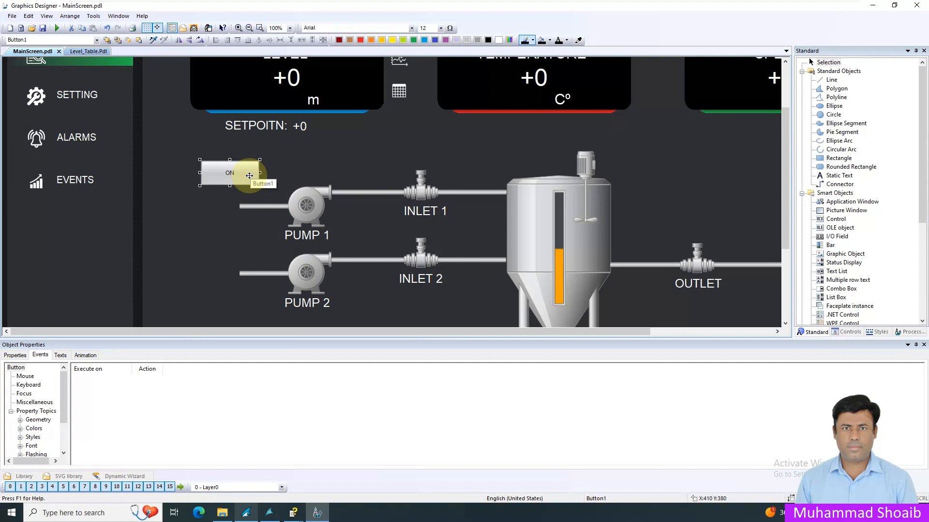
pyautogui.moveTo(348, 235)
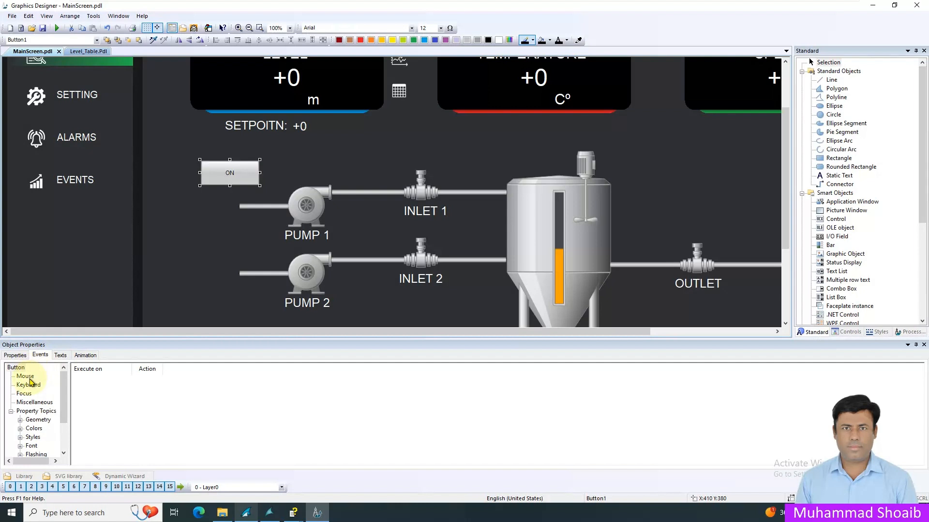
# Give the ON button a Mouse Click C-action SetTagBit("Pump1_Fb", 1).
pyautogui.click(25, 376)
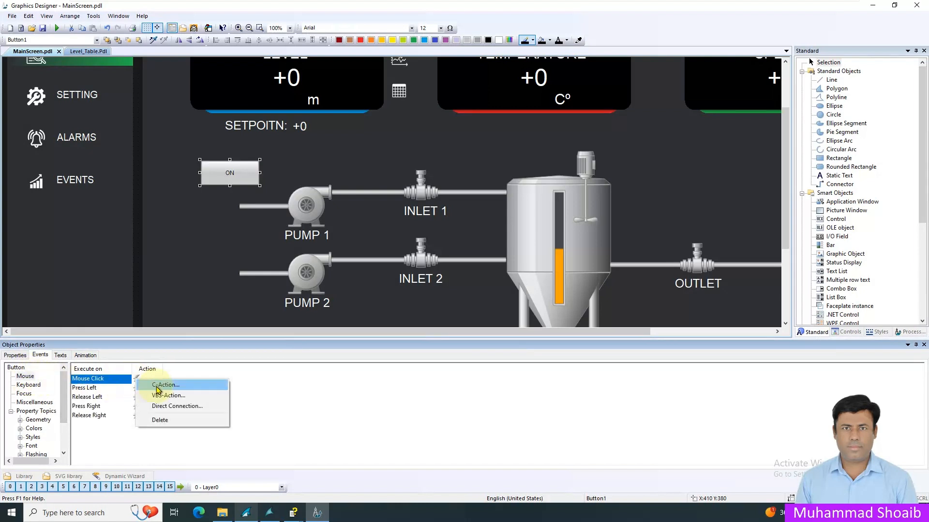
pyautogui.click(166, 384)
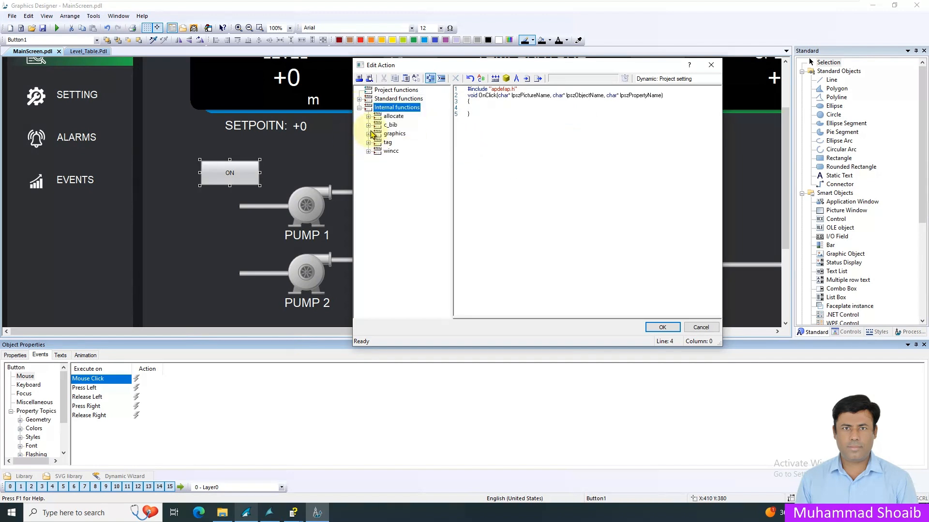
pyautogui.click(369, 143)
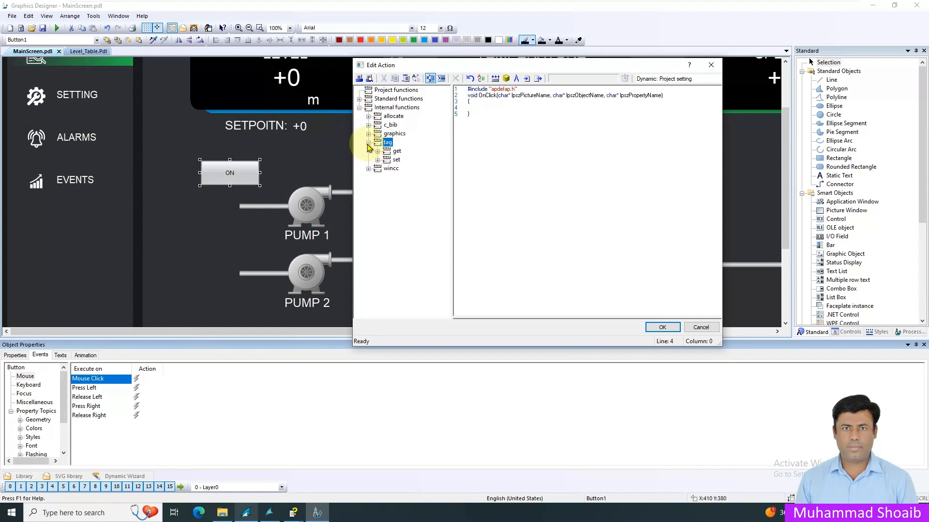
pyautogui.click(380, 159)
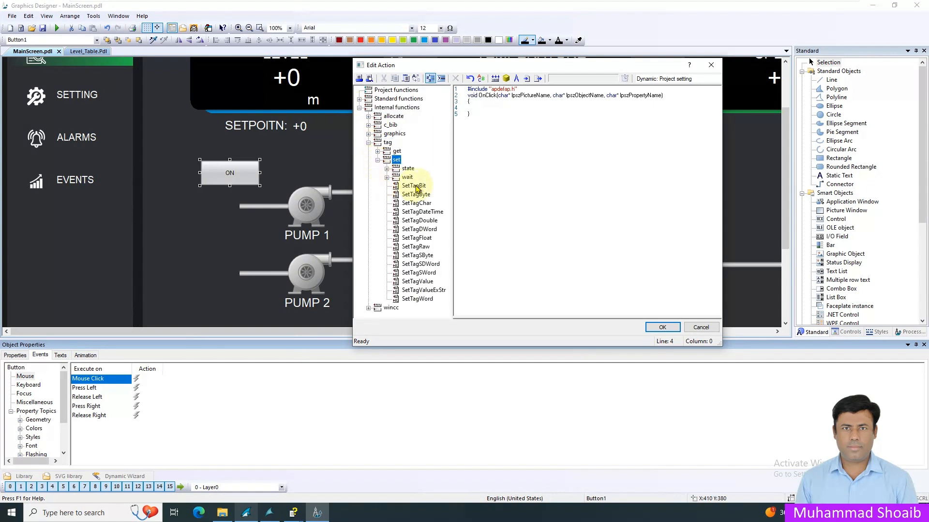
pyautogui.doubleClick(414, 185)
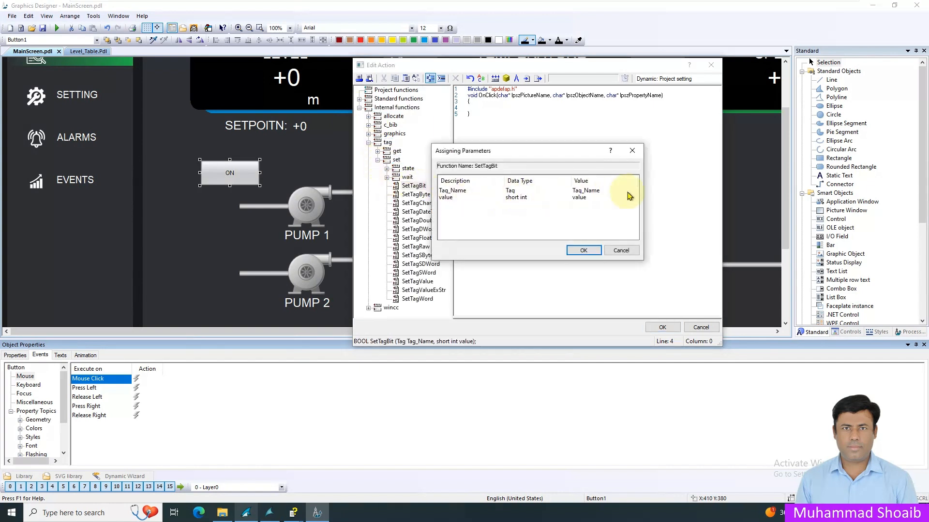
pyautogui.click(634, 190)
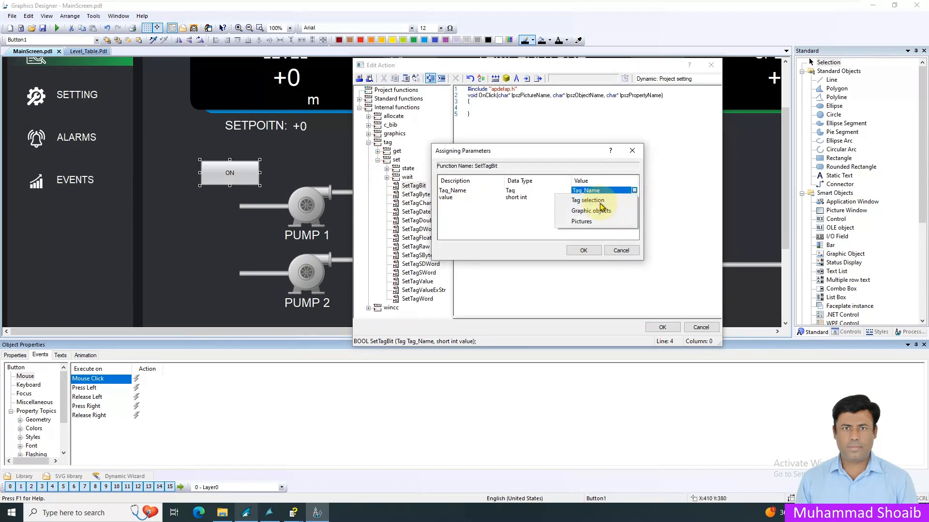
pyautogui.click(587, 200)
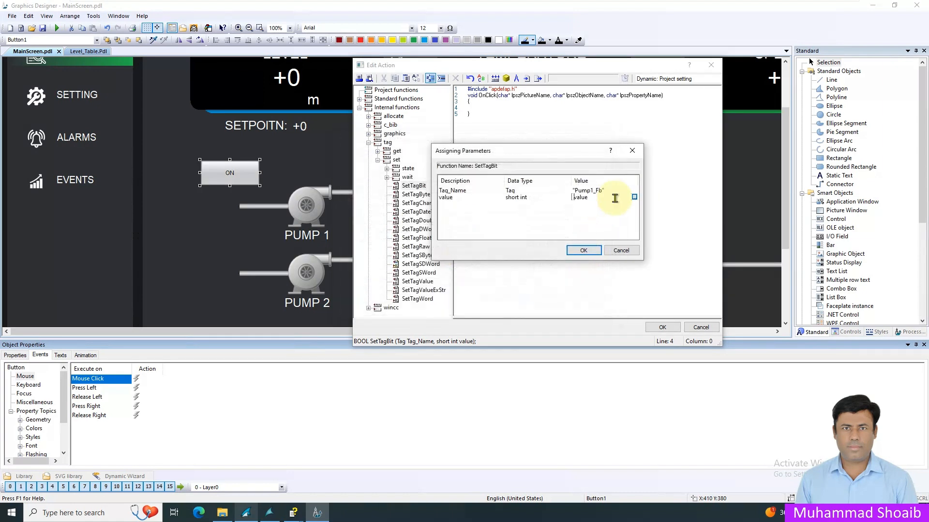
pyautogui.write('1')
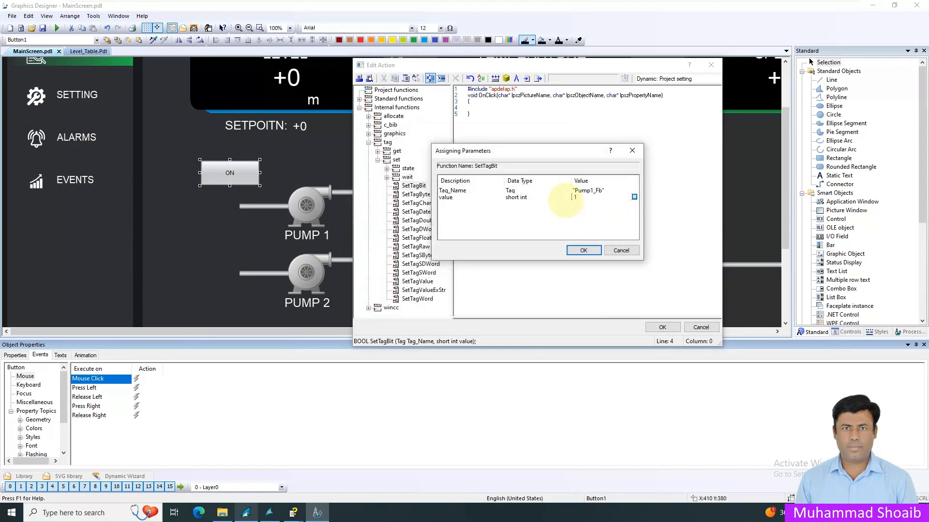
pyautogui.click(584, 250)
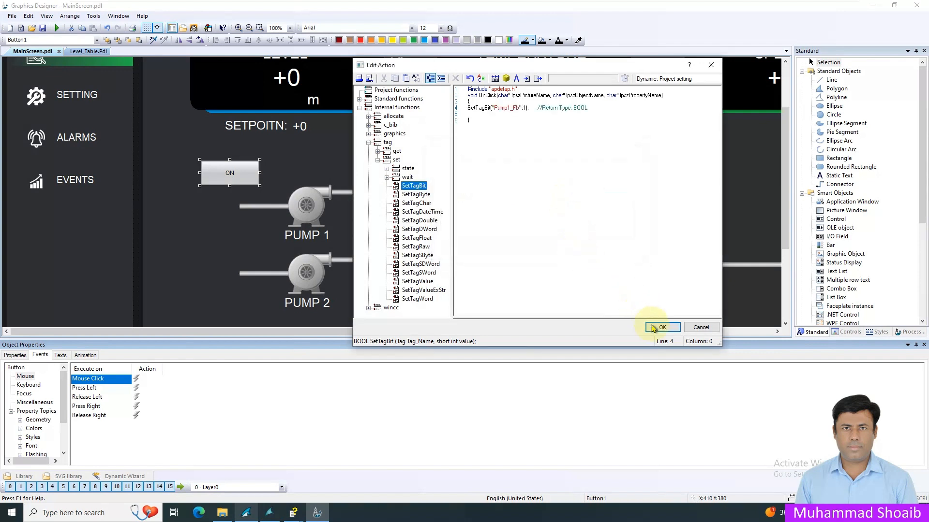
pyautogui.click(661, 327)
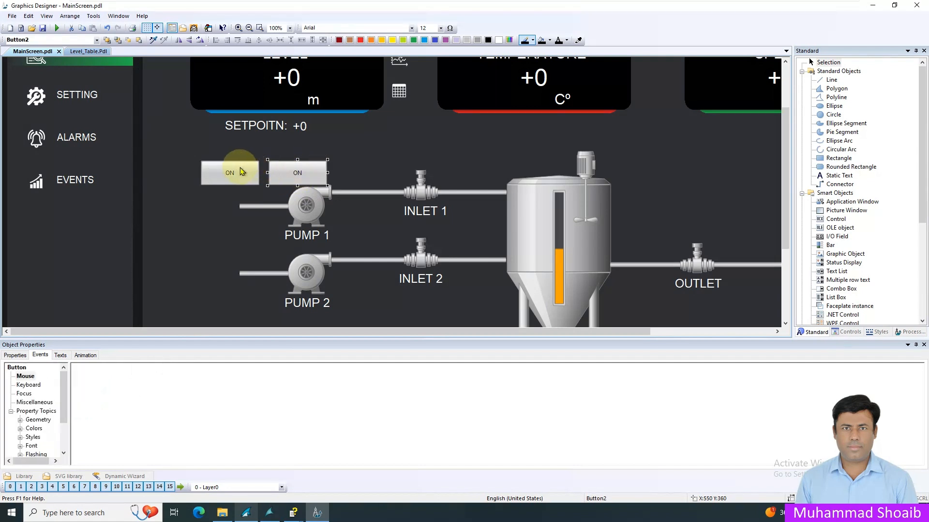
# Relabel the copied button's text to 'OFF'.
pyautogui.click(230, 173)
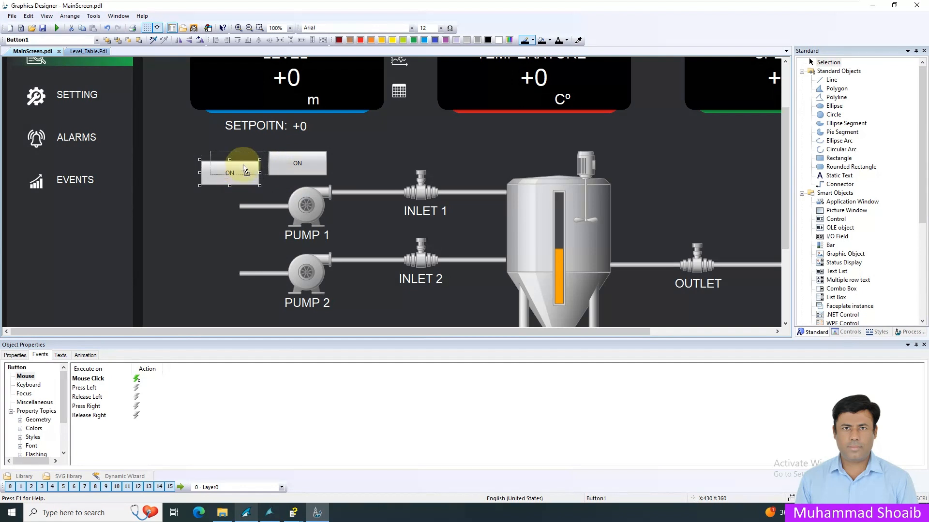
pyautogui.click(296, 163)
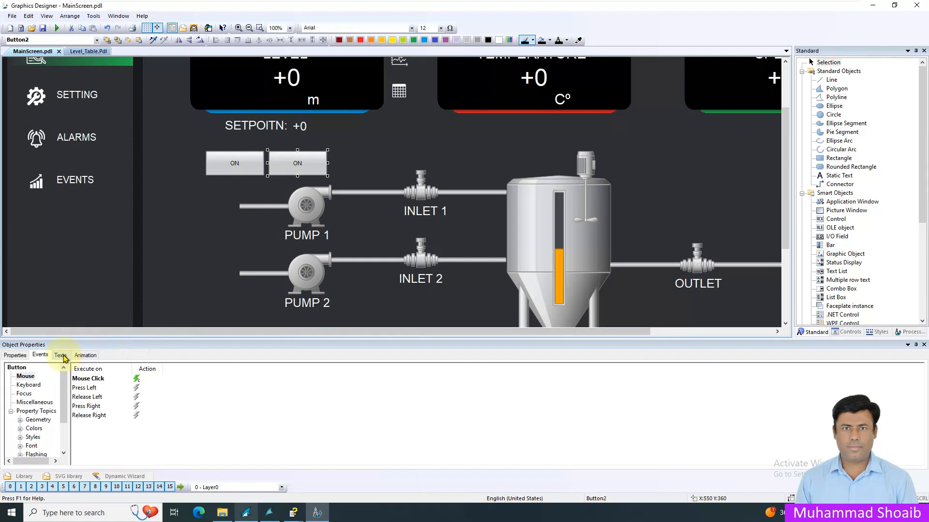
pyautogui.click(59, 354)
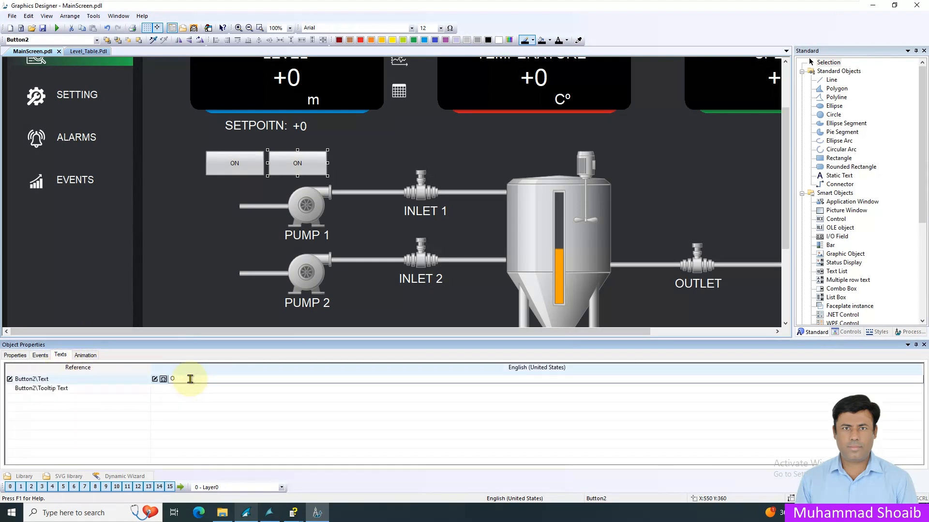
pyautogui.write('OFF')
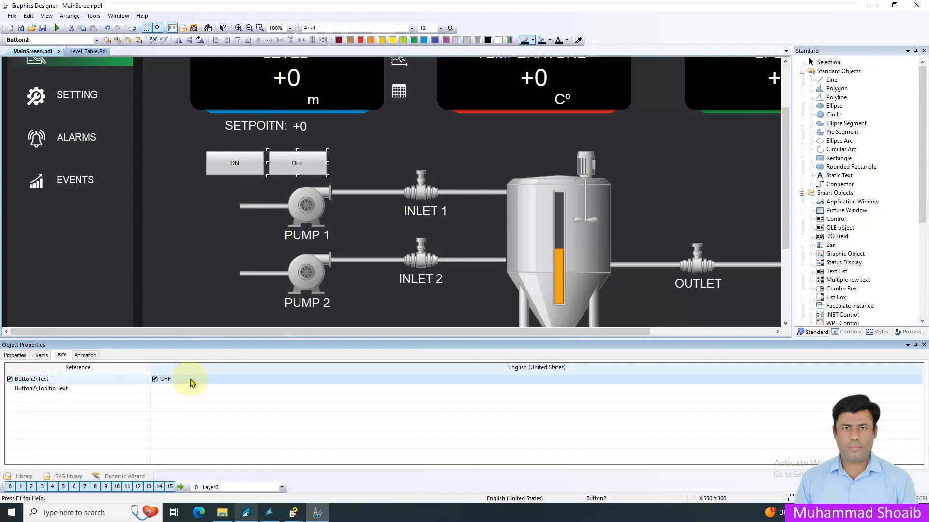
# Change the OFF button's click action to SetTagBit value 0, compile and save.
pyautogui.click(40, 355)
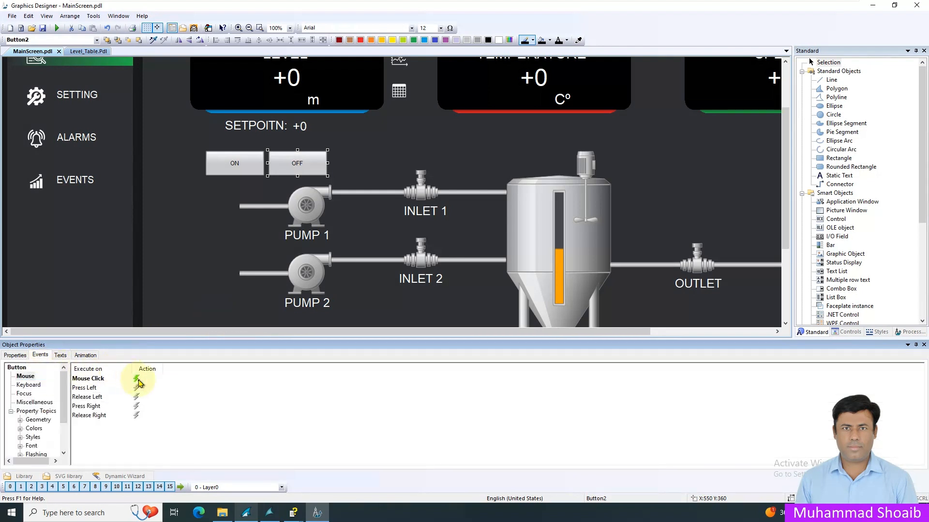
pyautogui.click(87, 379)
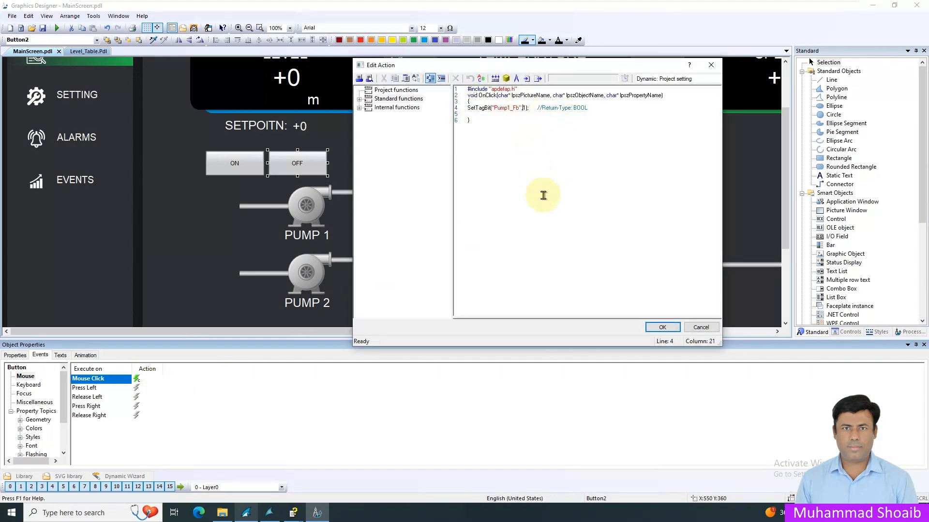
pyautogui.write('0')
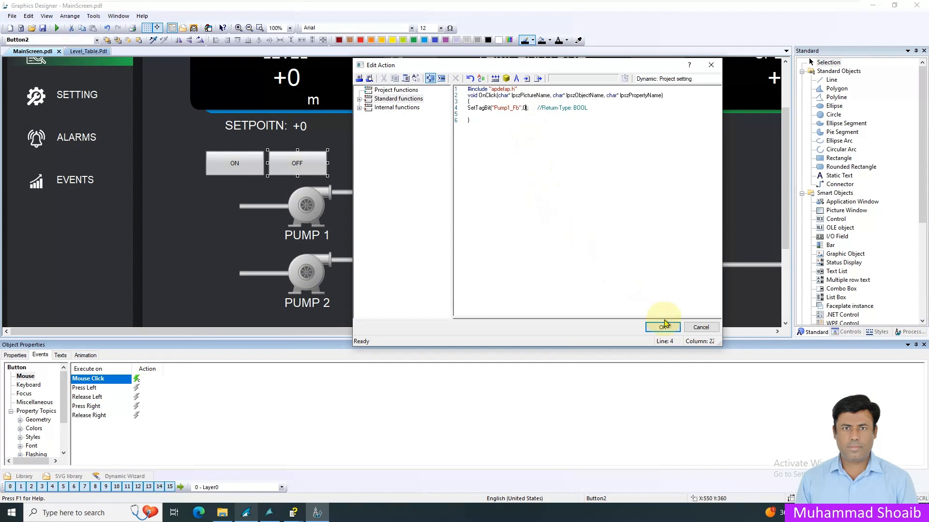
pyautogui.click(663, 327)
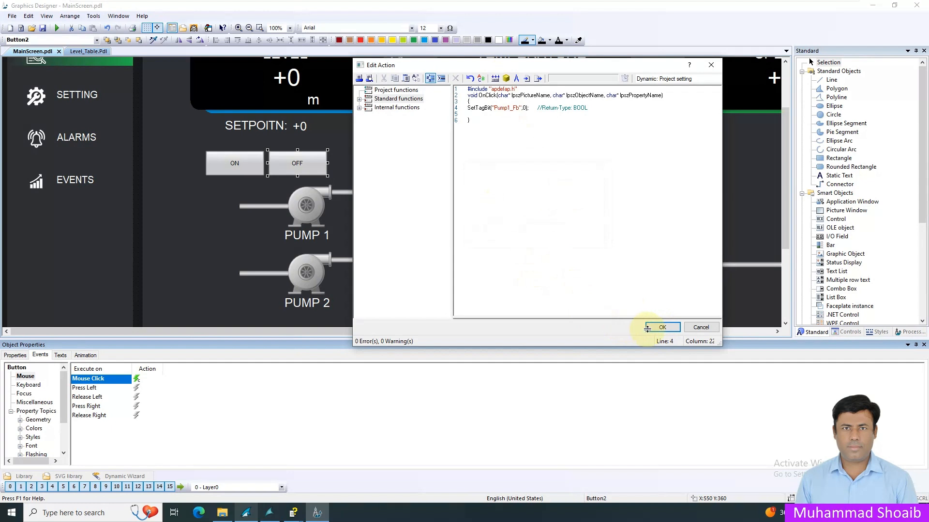
pyautogui.click(661, 327)
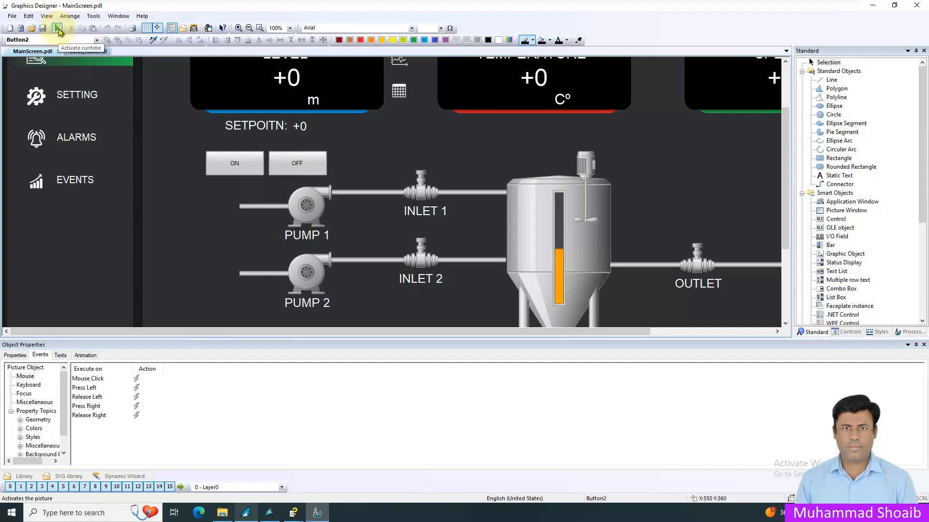
# Activate Runtime, open the Level Table, and switch Pump 1 on.
pyautogui.click(58, 29)
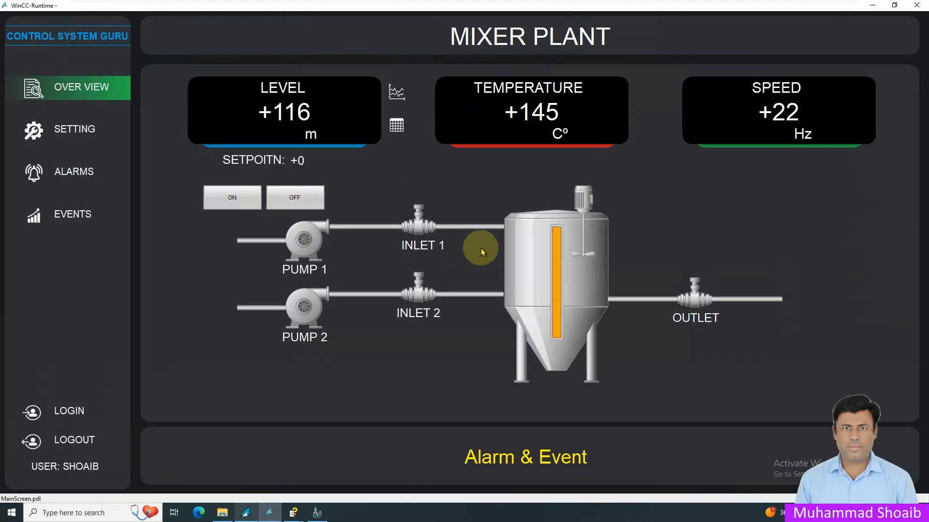
pyautogui.moveTo(508, 267)
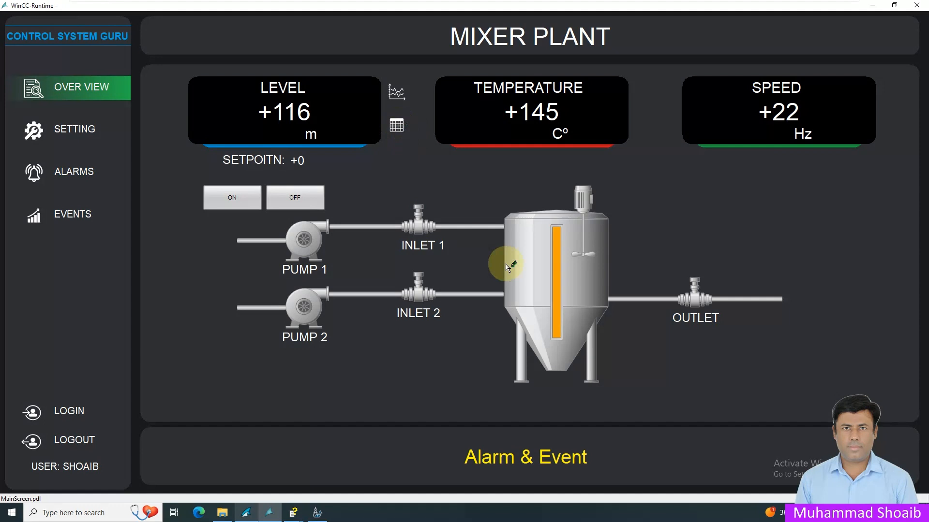
pyautogui.click(396, 126)
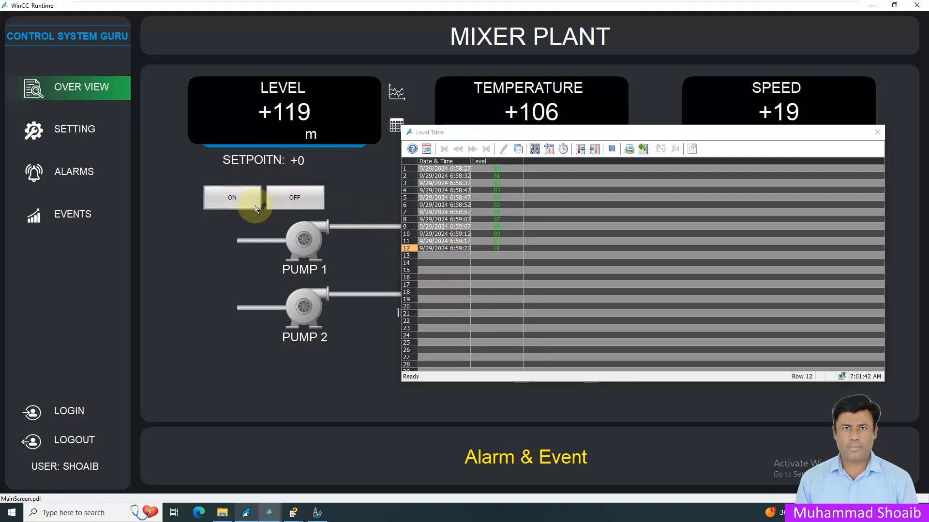
pyautogui.click(232, 198)
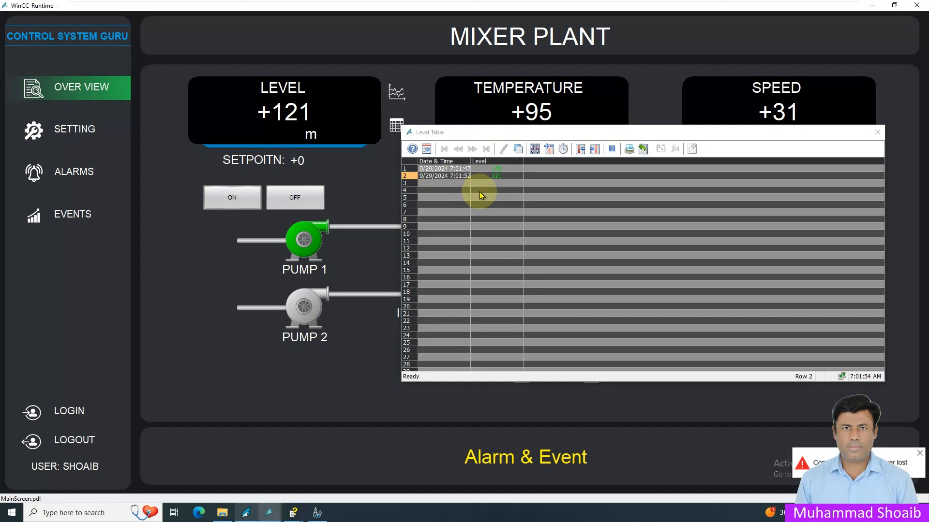
pyautogui.moveTo(456, 198)
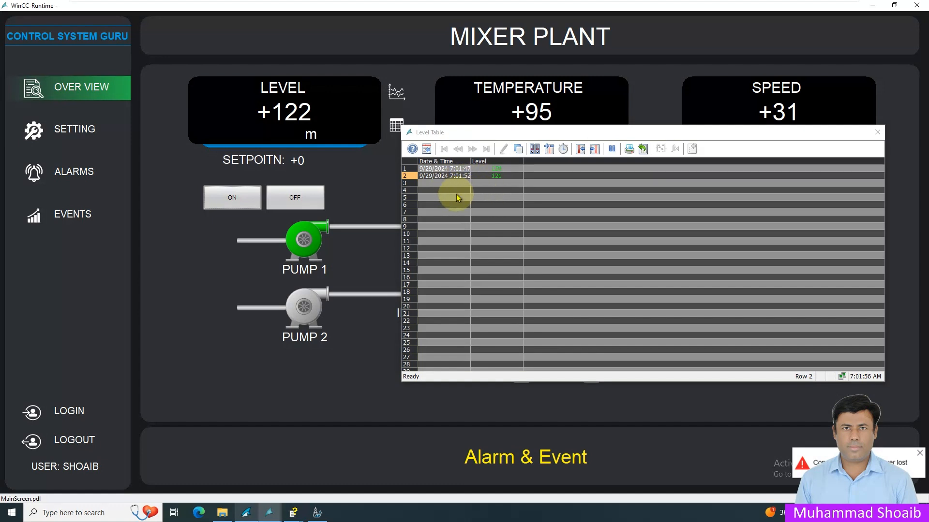